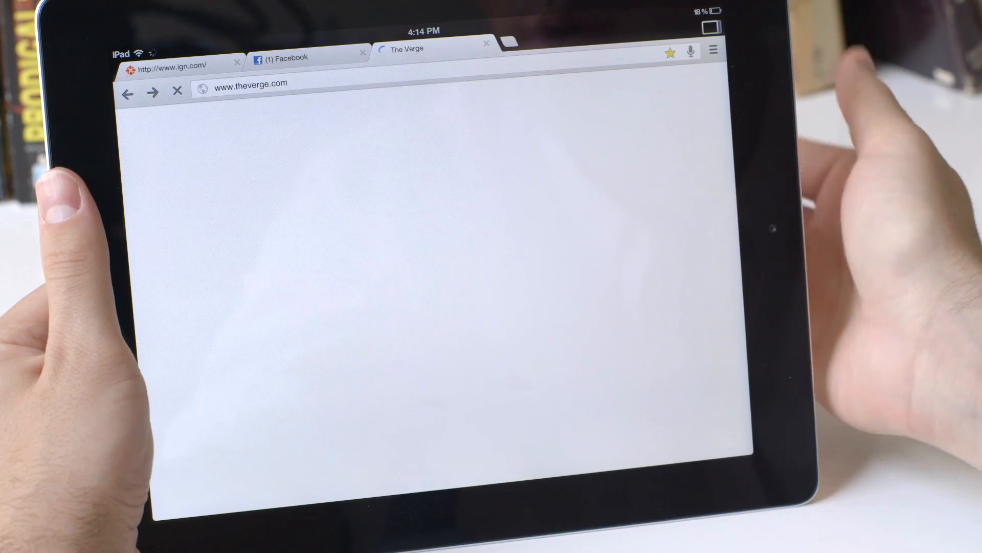
Switch to The Verge tab and let theverge.com finish loading.
click(711, 50)
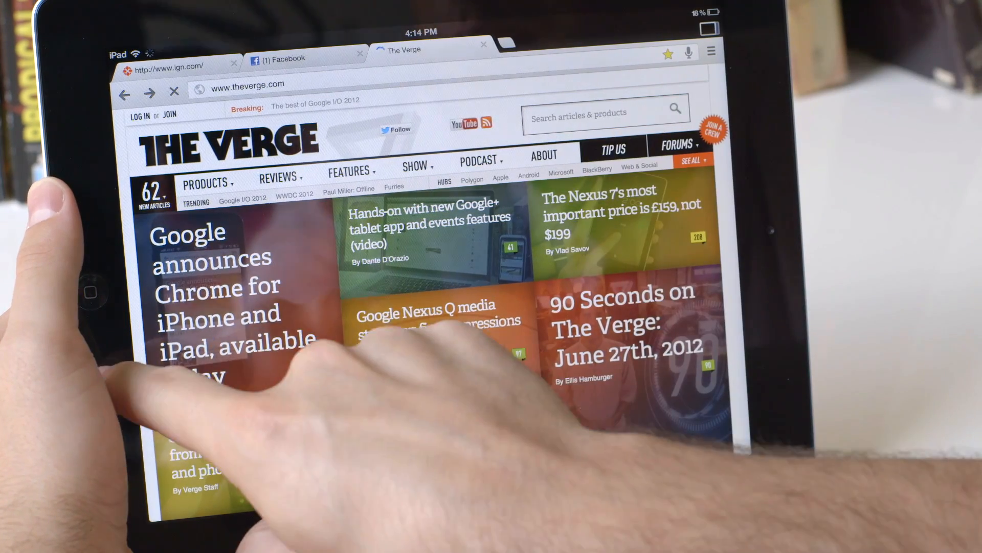
click(282, 57)
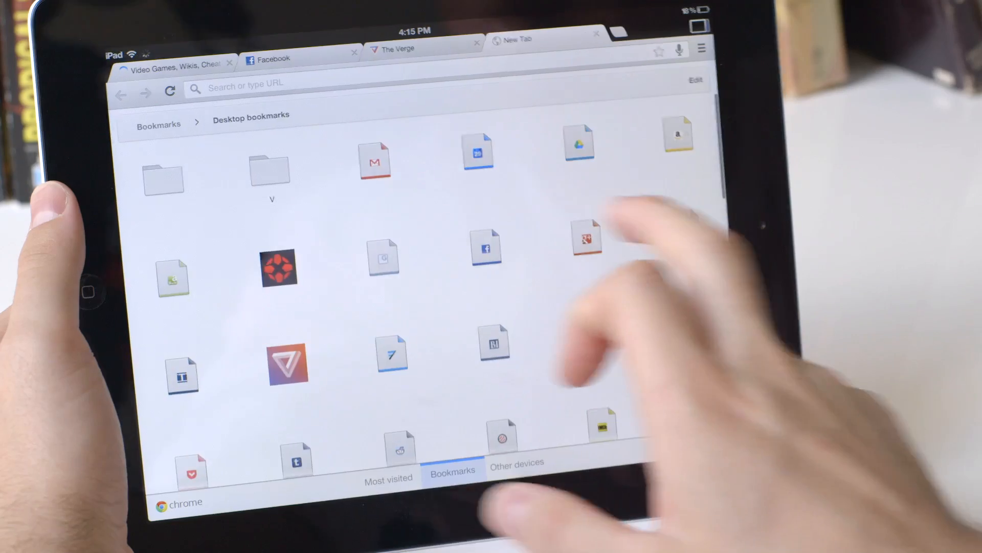
Start a new tab showing the Desktop bookmarks page.
click(516, 464)
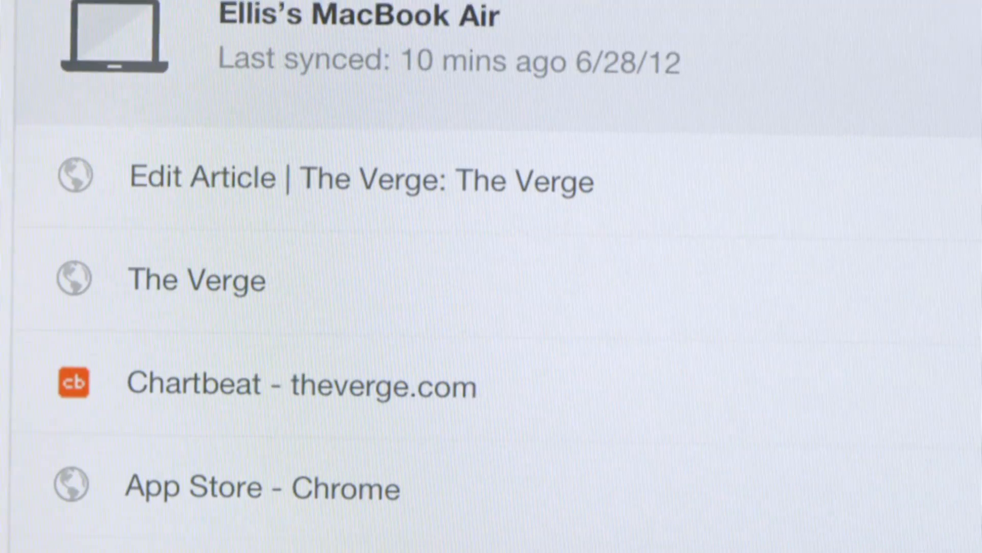
Scroll the Other devices list to reveal the MacBook Air's synced Verge skydive tab.
scroll(down, 3)
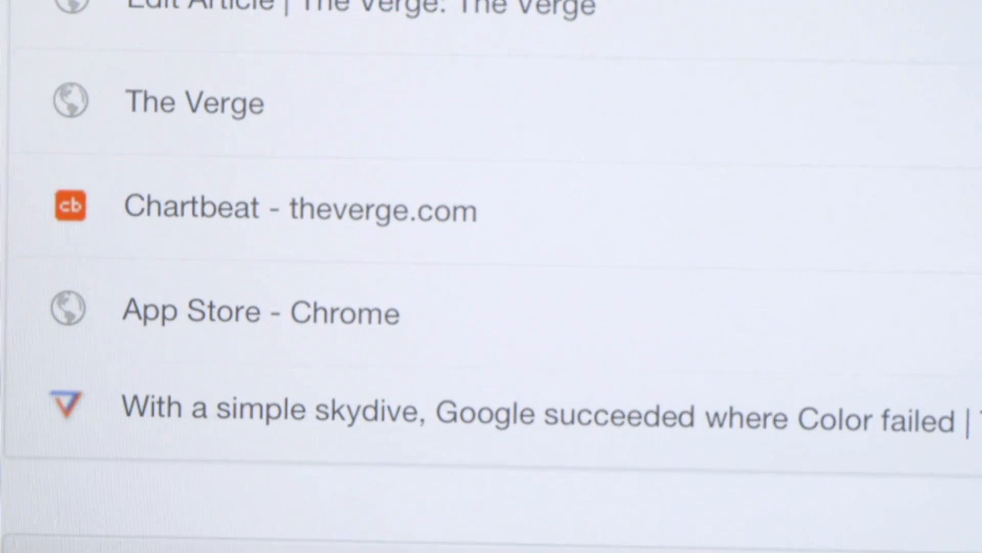